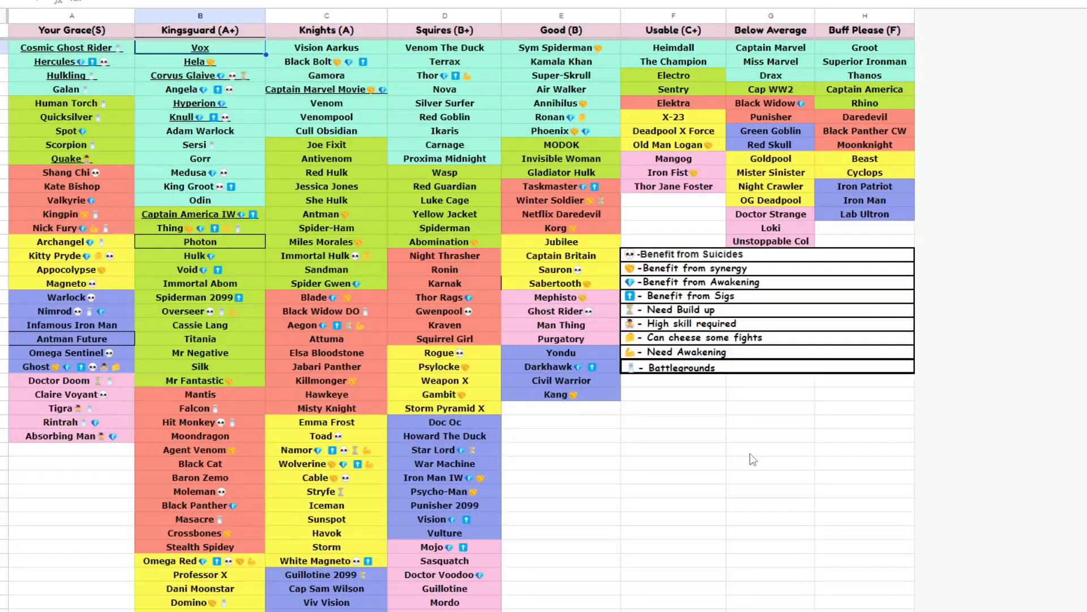
pyautogui.moveTo(689, 572)
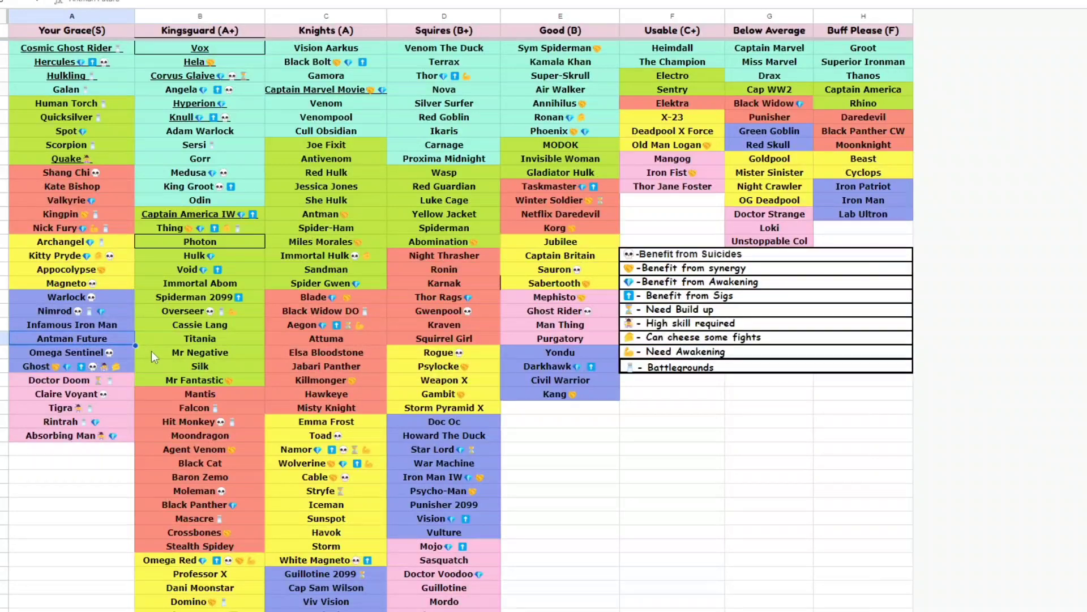
# Scroll through the tier list, then switch to the damage-test results sheet tab
pyautogui.scroll(-3)
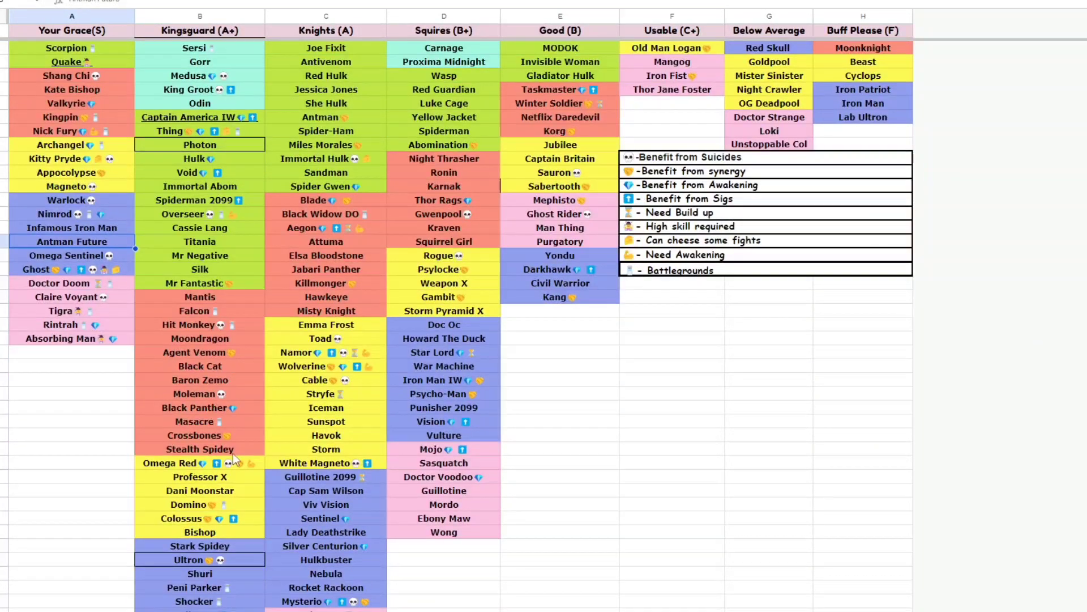
pyautogui.scroll(-3)
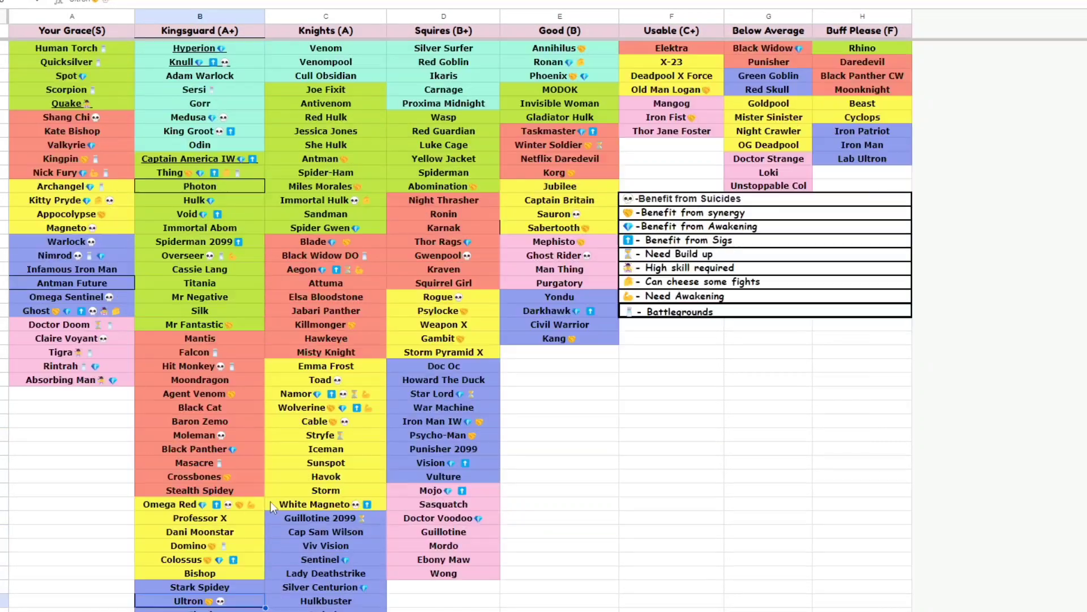
pyautogui.scroll(3)
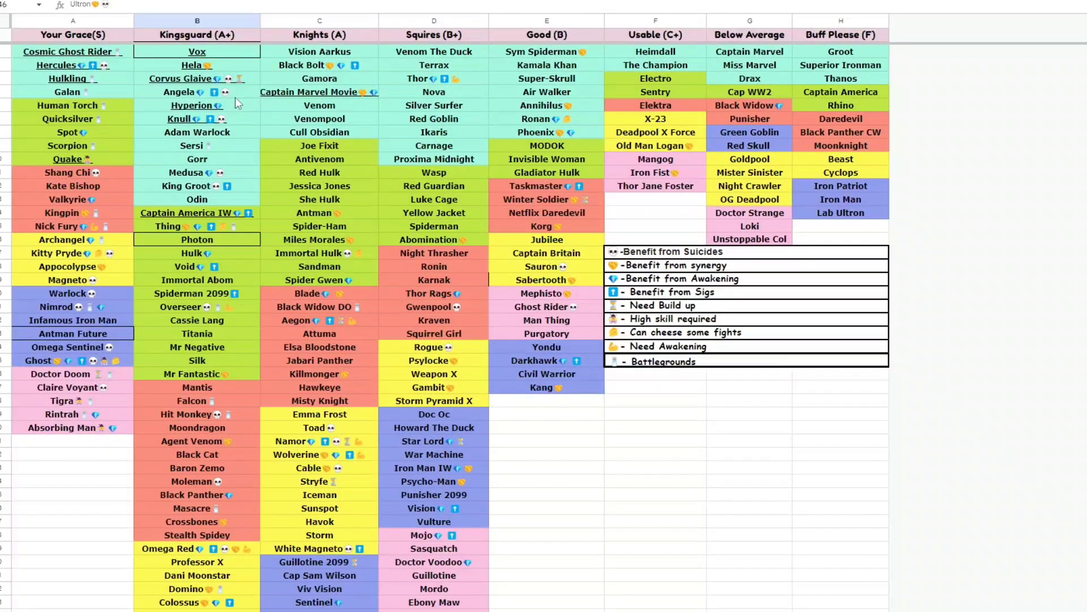
pyautogui.scroll(-3)
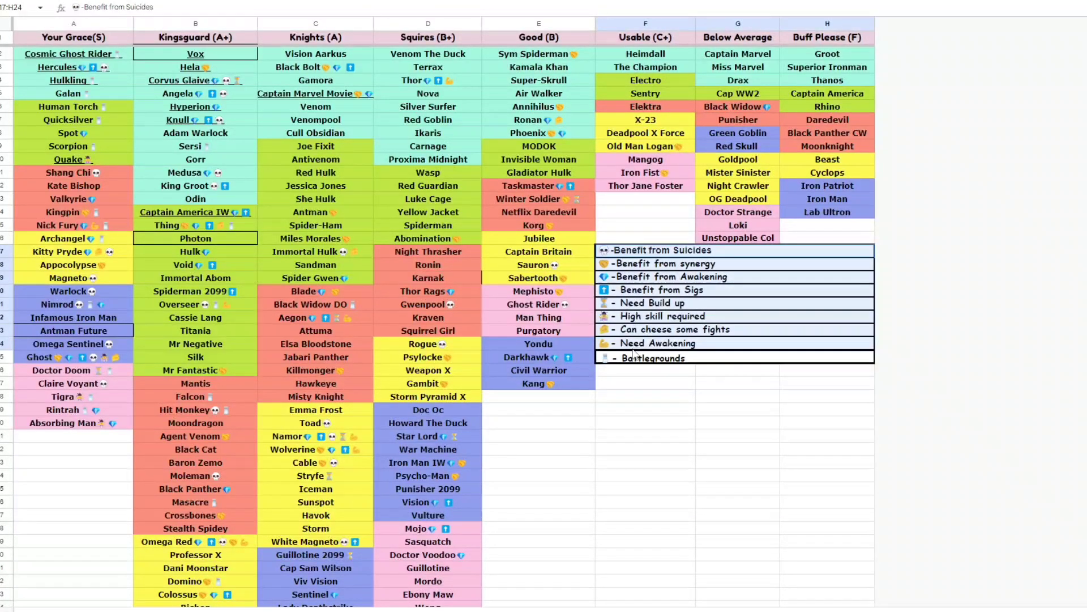
pyautogui.click(738, 436)
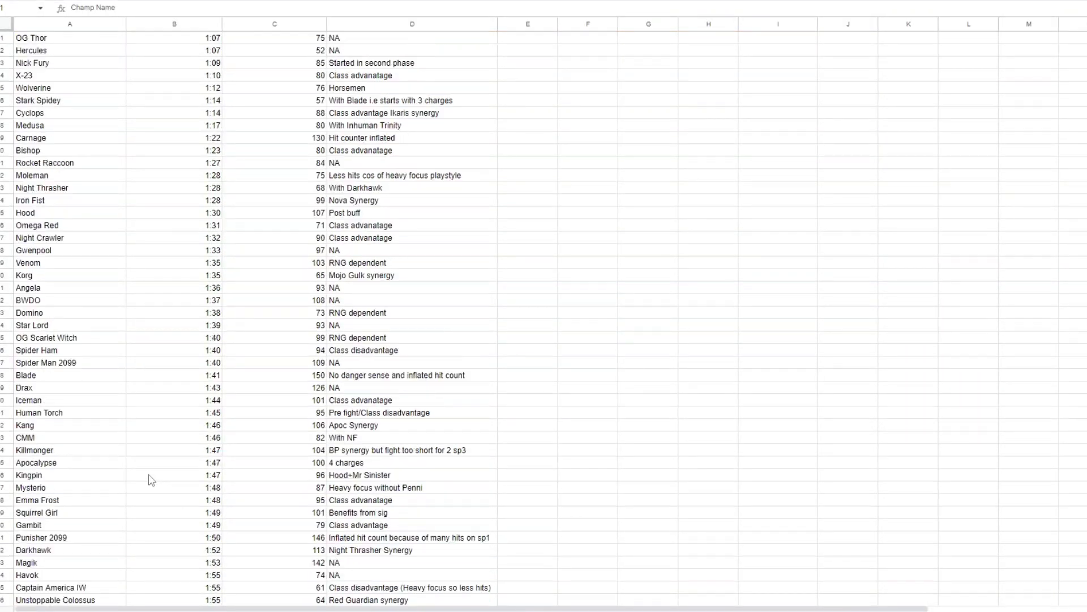
# Scroll through the champion test-results sheet to review times, hit counts and notes
pyautogui.scroll(-3)
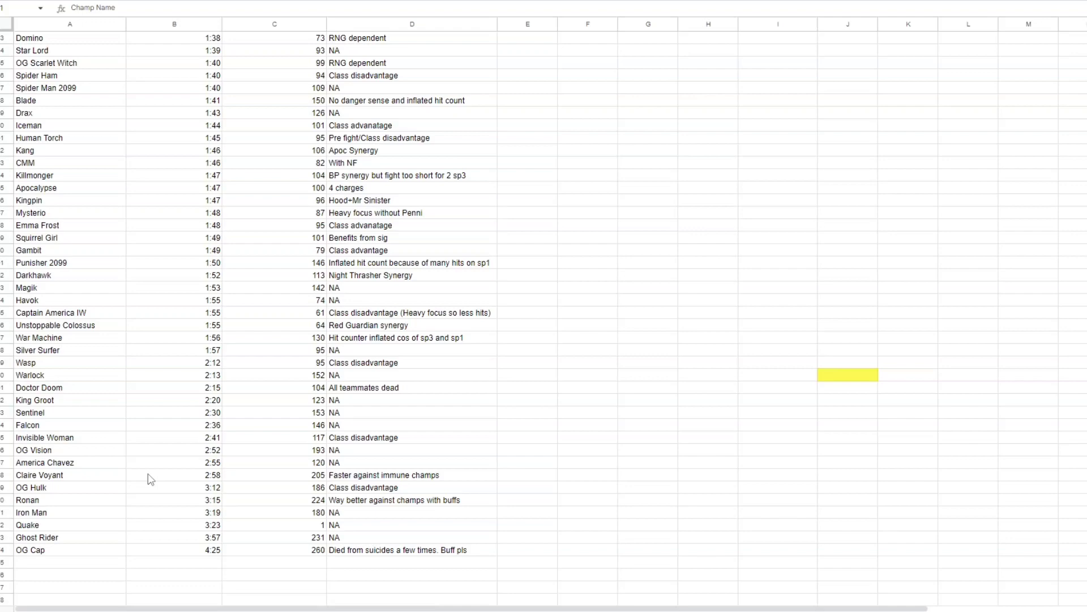
pyautogui.scroll(3)
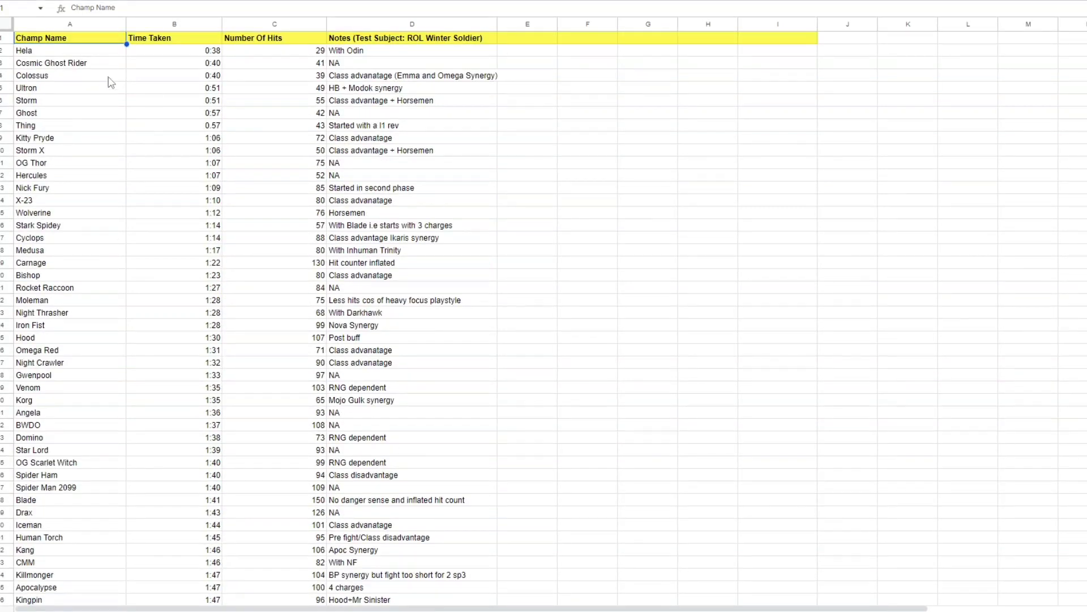
pyautogui.moveTo(99, 114)
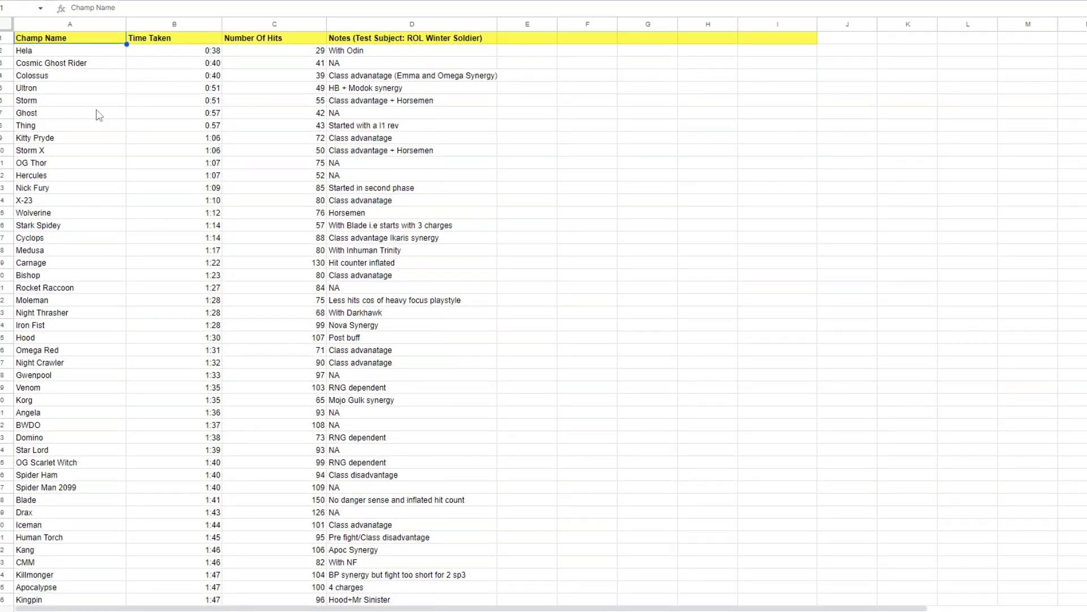
pyautogui.scroll(-3)
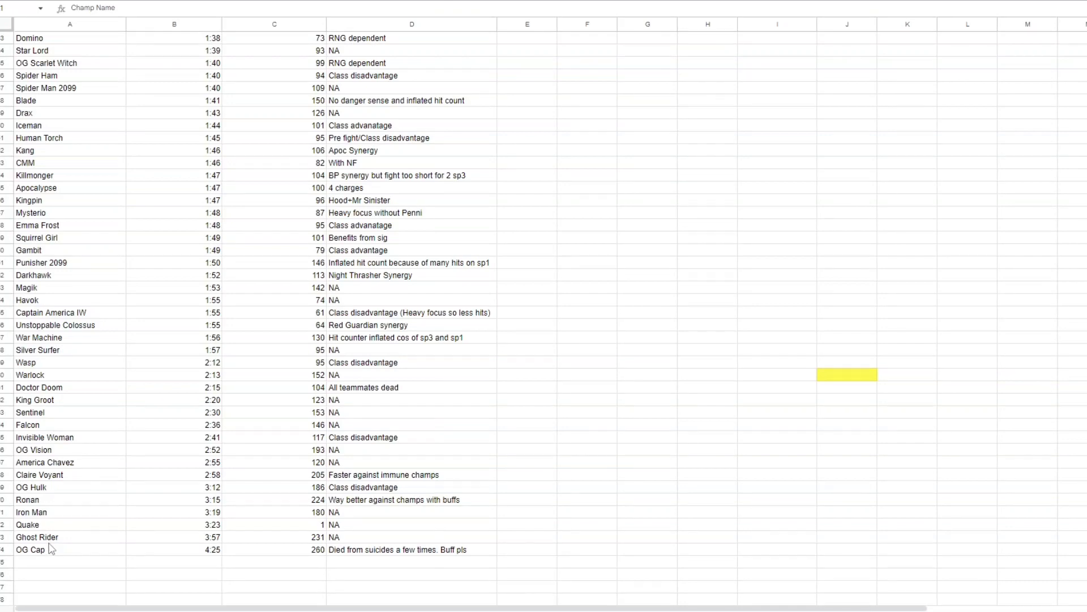
pyautogui.scroll(3)
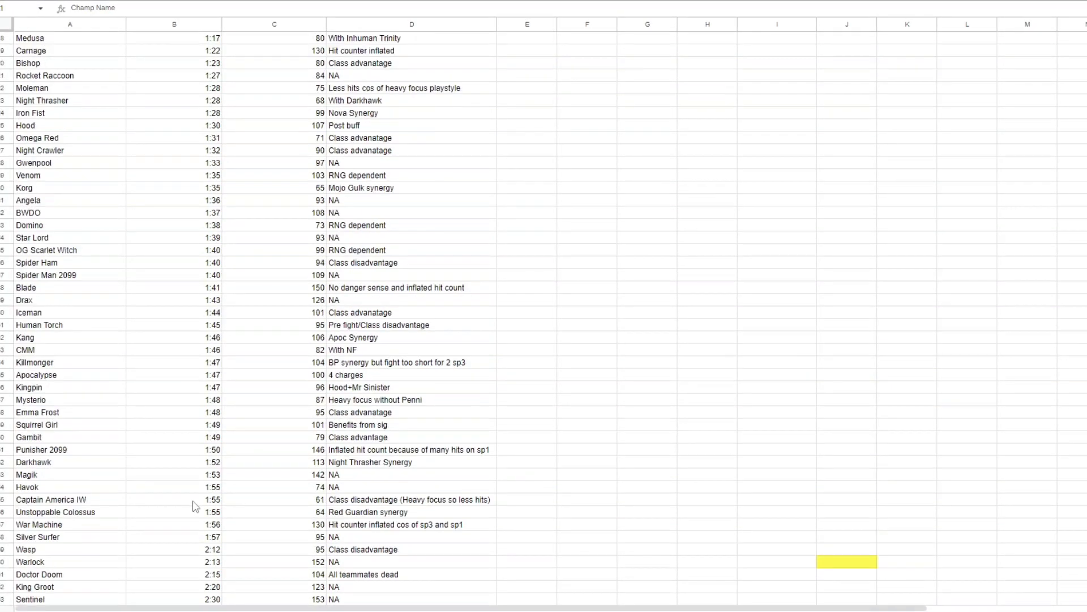
pyautogui.scroll(3)
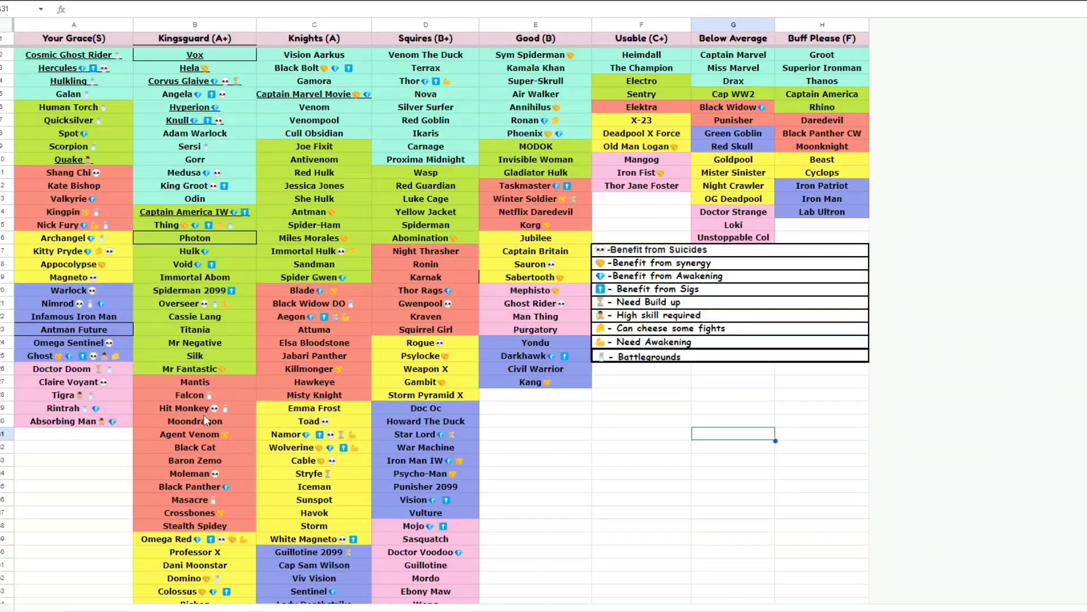
pyautogui.click(195, 198)
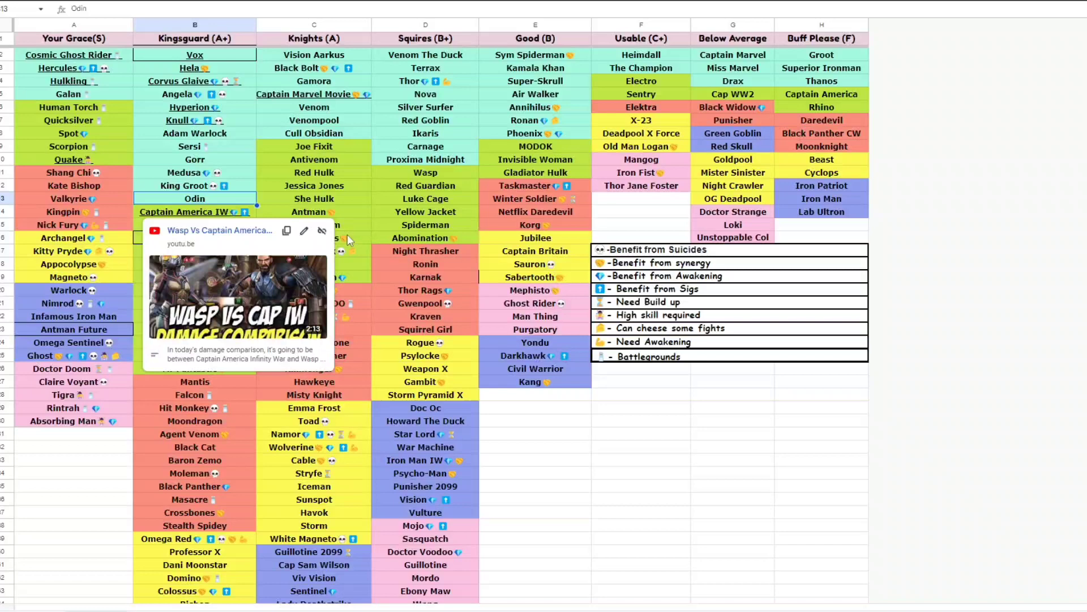
pyautogui.click(195, 133)
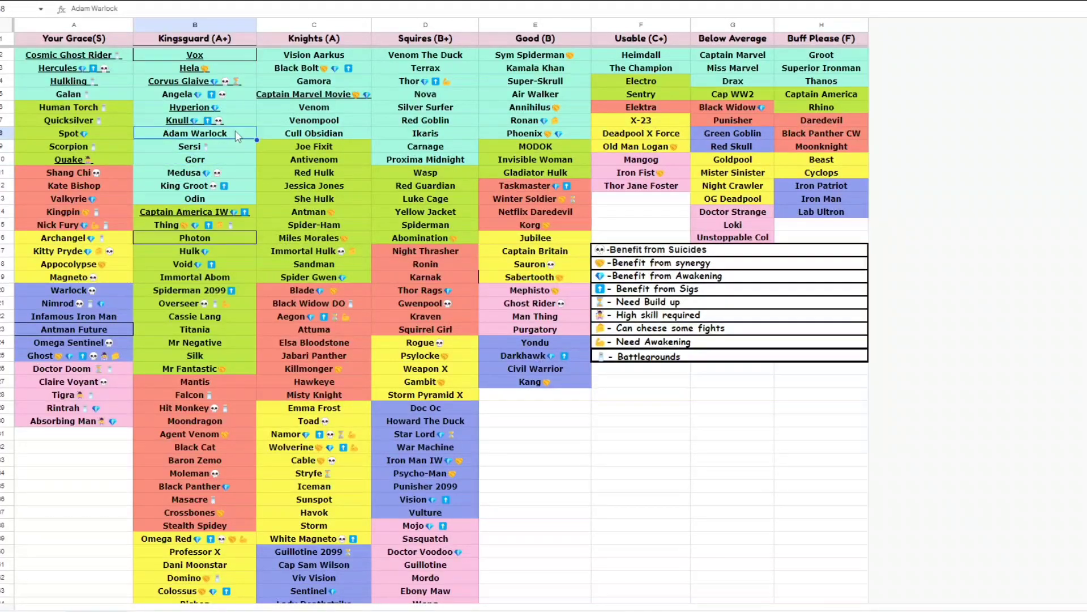
pyautogui.click(194, 159)
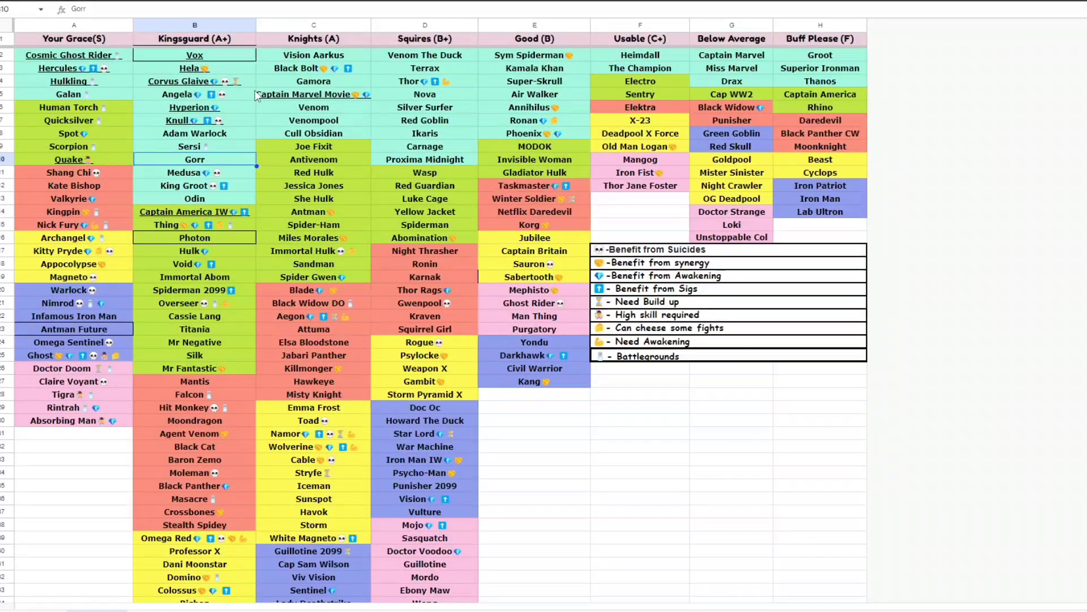
pyautogui.click(313, 133)
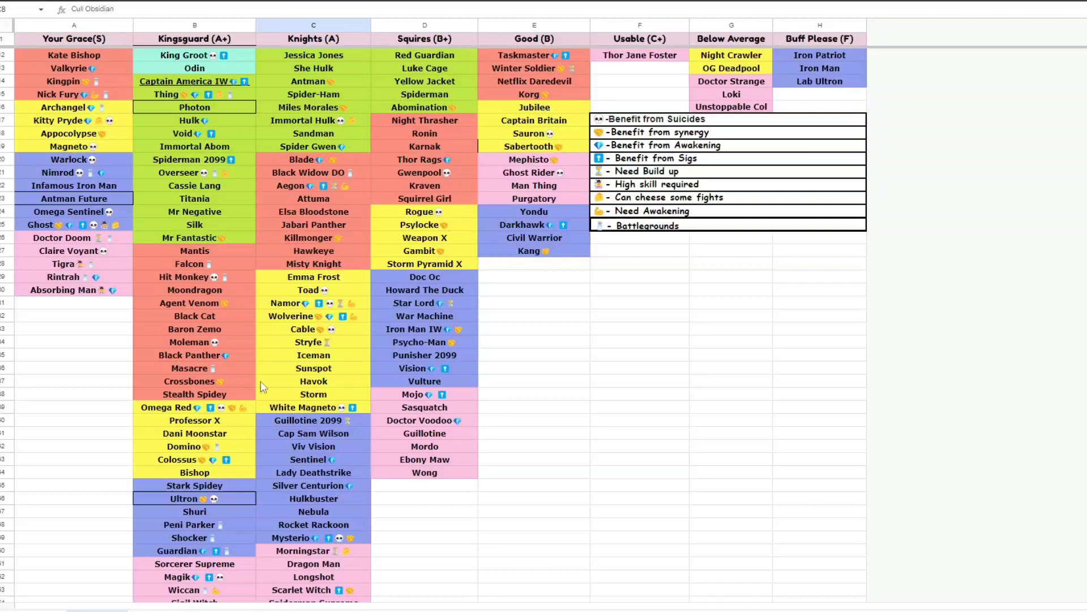
pyautogui.scroll(-3)
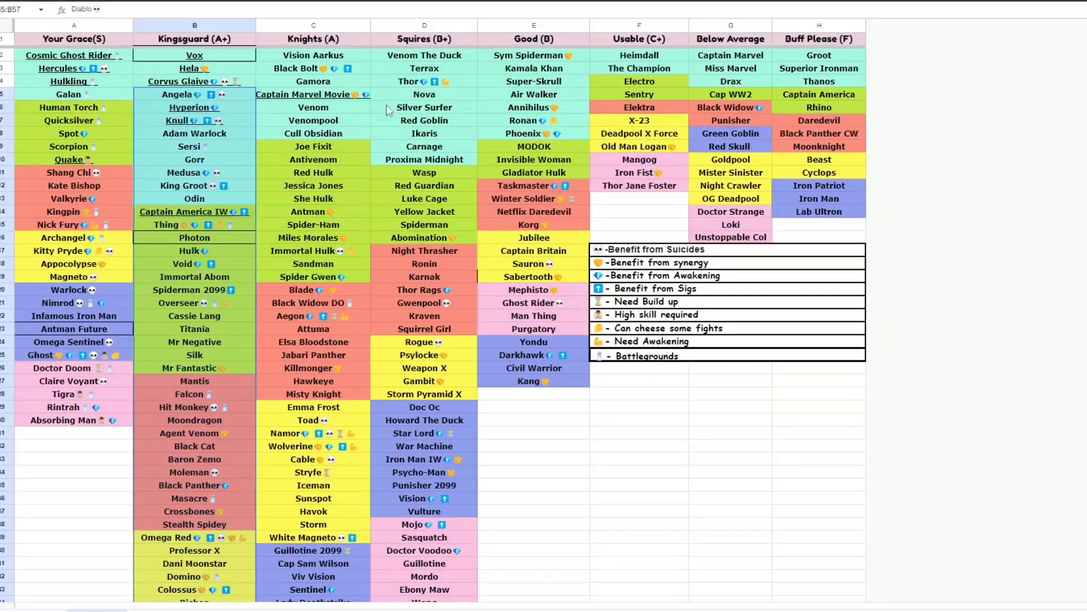
pyautogui.click(312, 276)
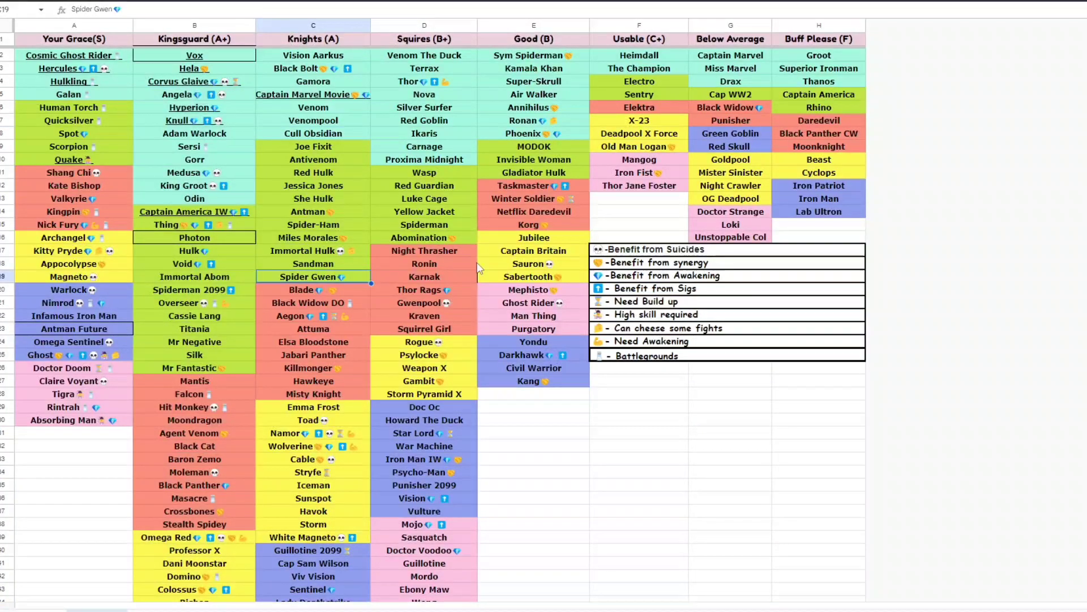
pyautogui.click(424, 289)
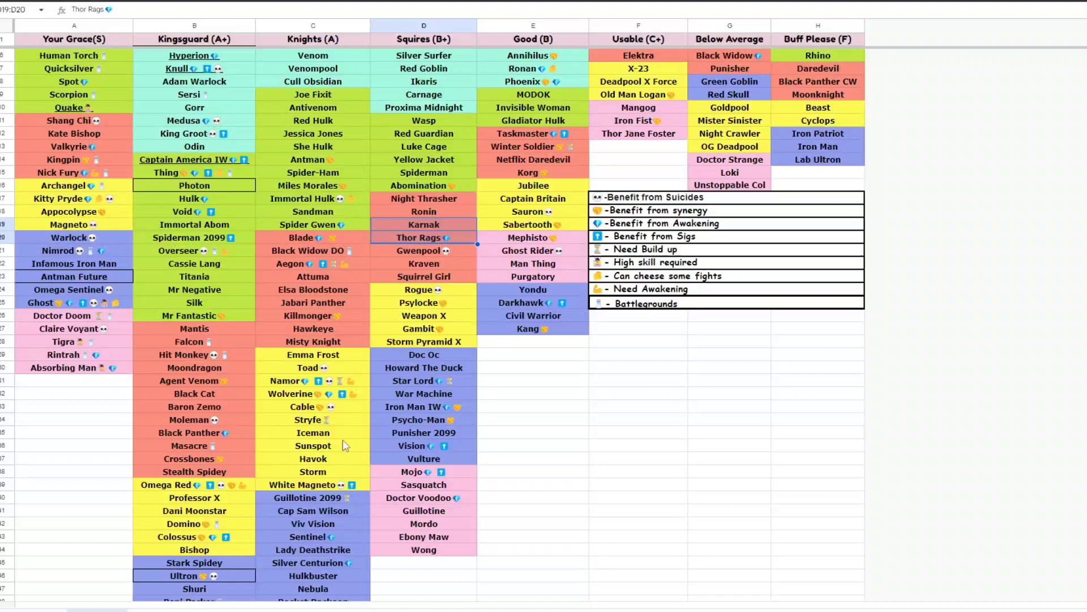
pyautogui.moveTo(390, 507)
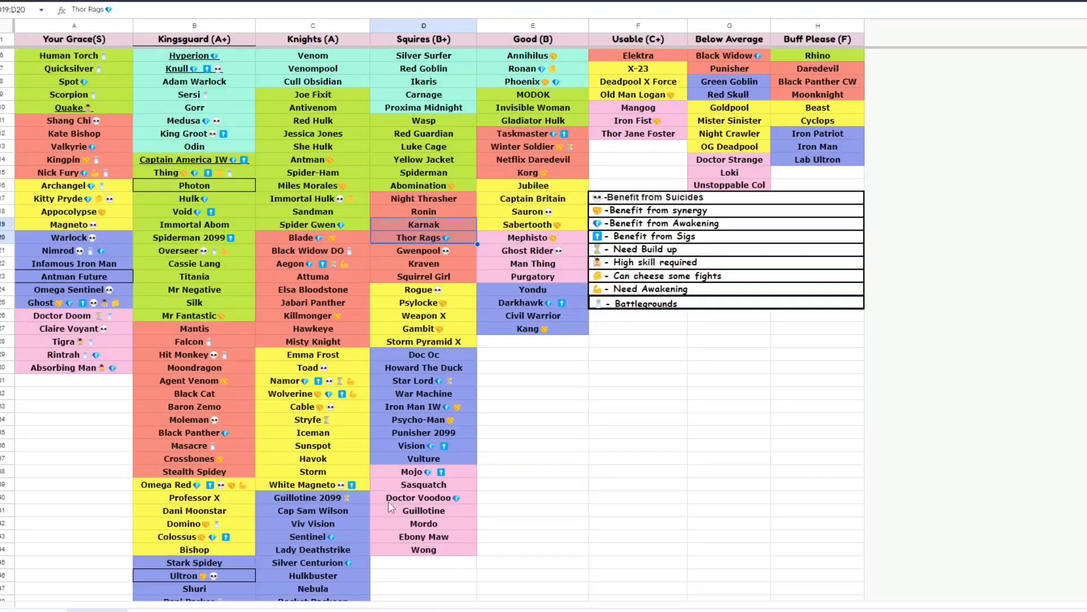
pyautogui.scroll(3)
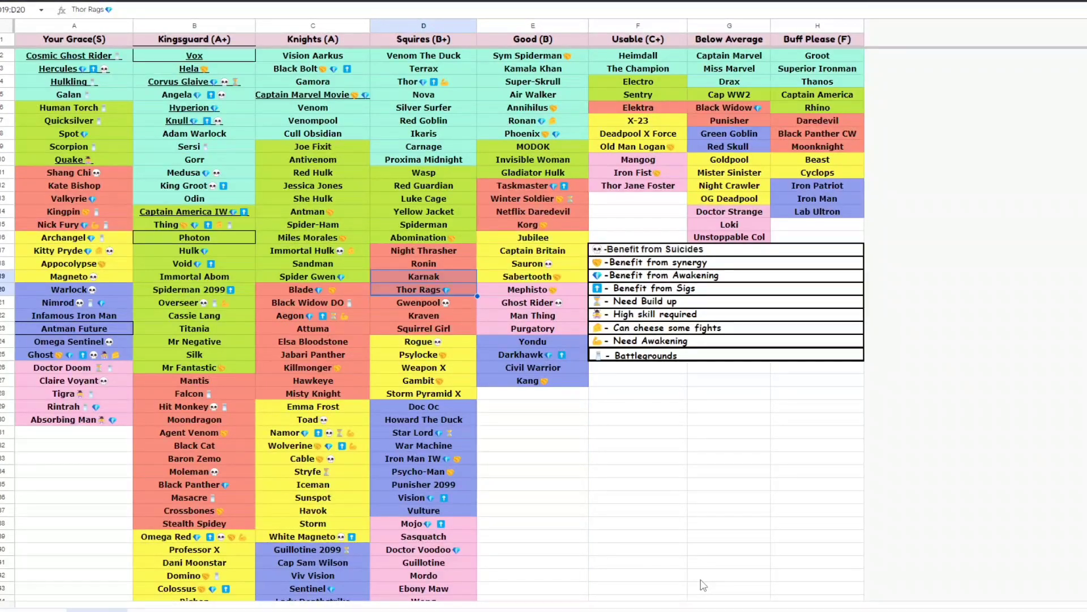